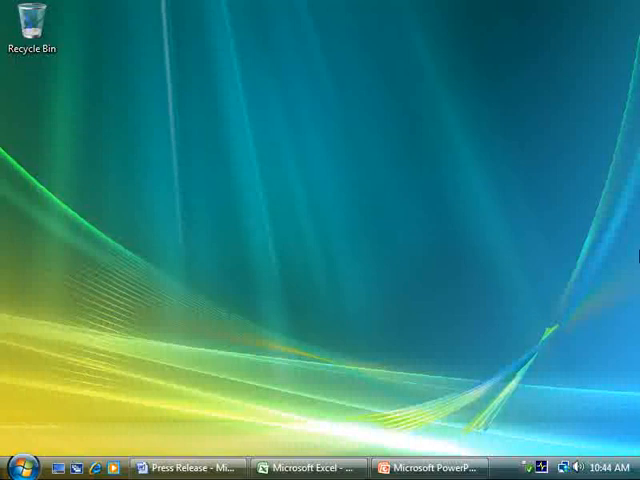
Raise and re-minimize the Fabrikam presentation, then show all open windows in the 3D Flip switcher.
left_click(184, 468)
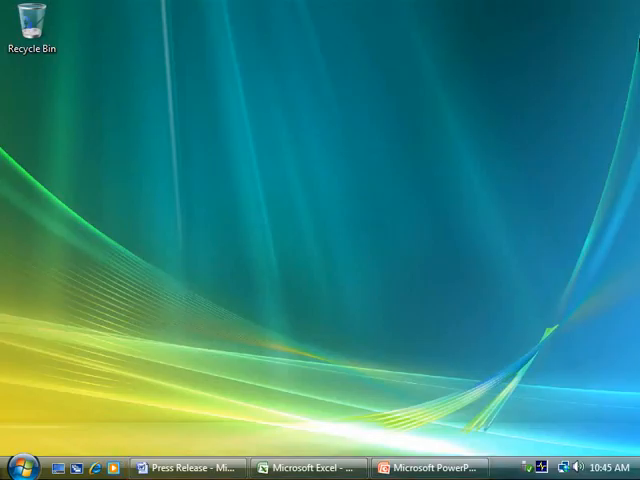
mouse_move(190, 468)
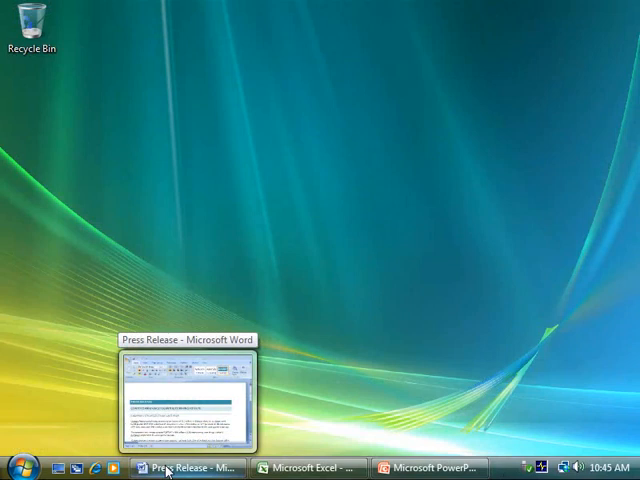
mouse_move(304, 468)
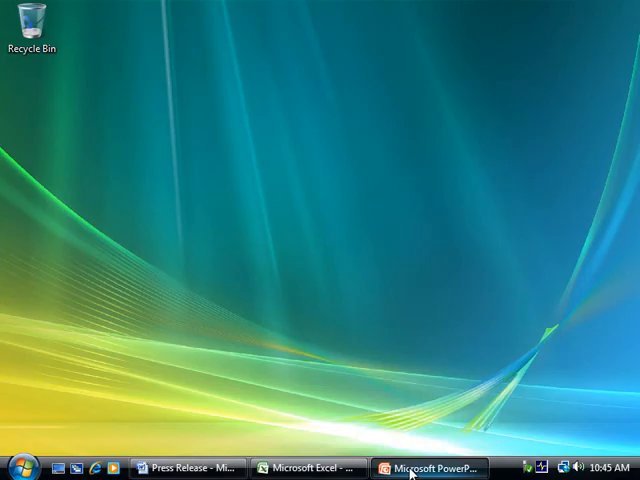
left_click(430, 468)
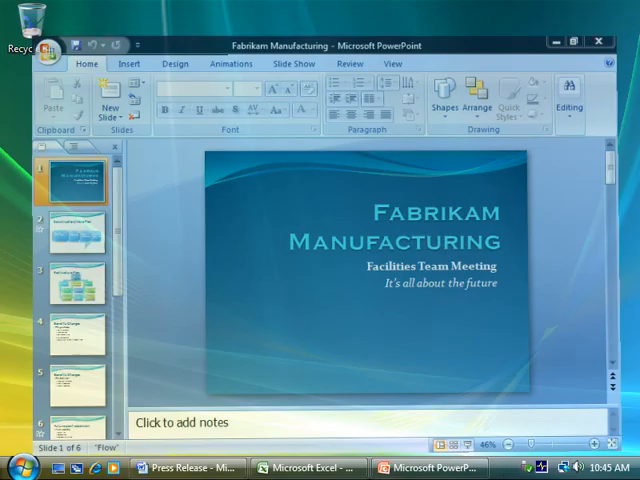
left_click(552, 40)
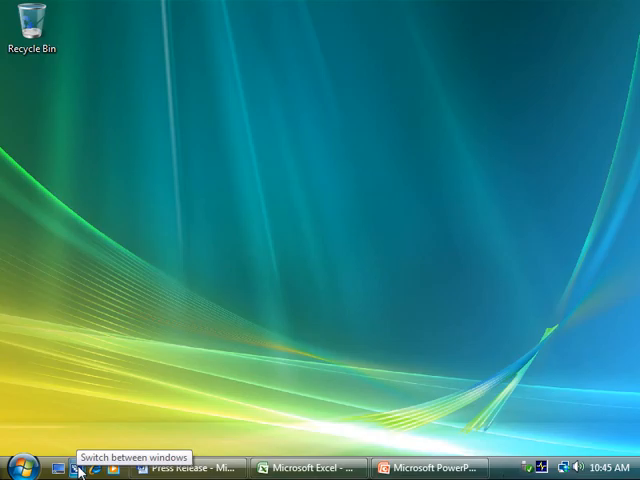
left_click(80, 468)
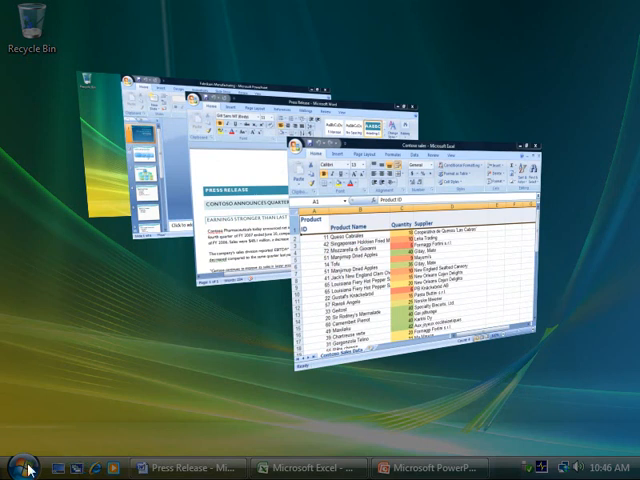
Show the Documents folder and bring up the Organize layout pane choices.
left_click(18, 468)
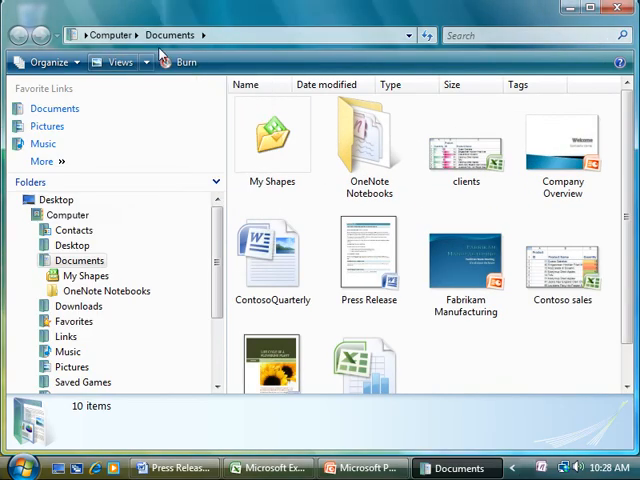
mouse_move(368, 256)
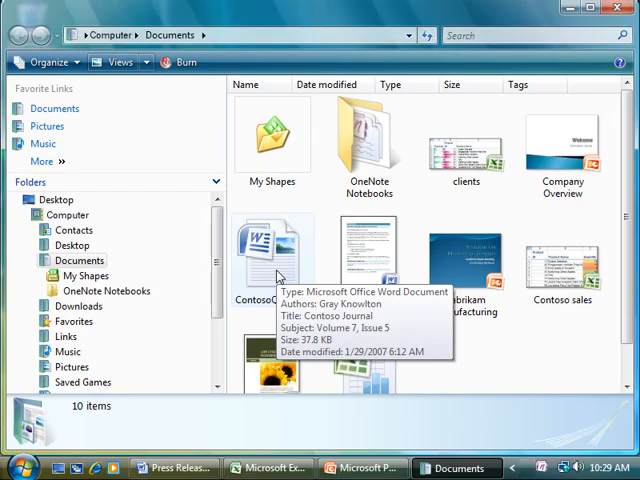
left_click(44, 62)
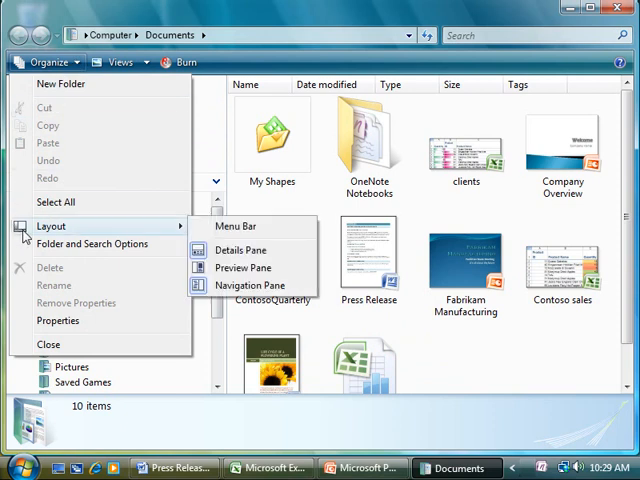
Enable the Preview Pane, preview the Fabrikam presentation, then read through the Press Release preview.
left_click(244, 268)
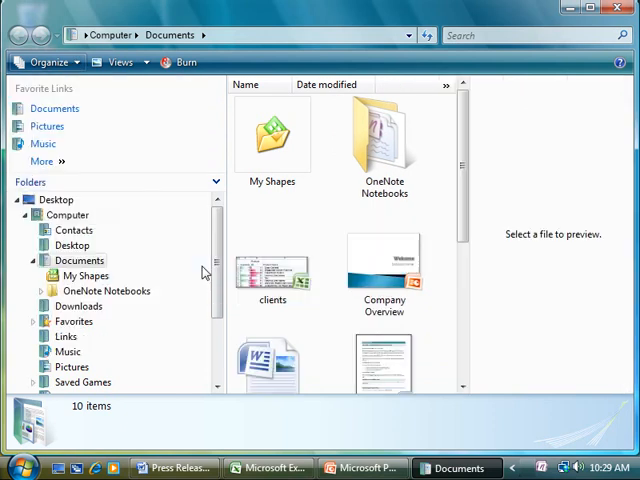
scroll("down", 3)
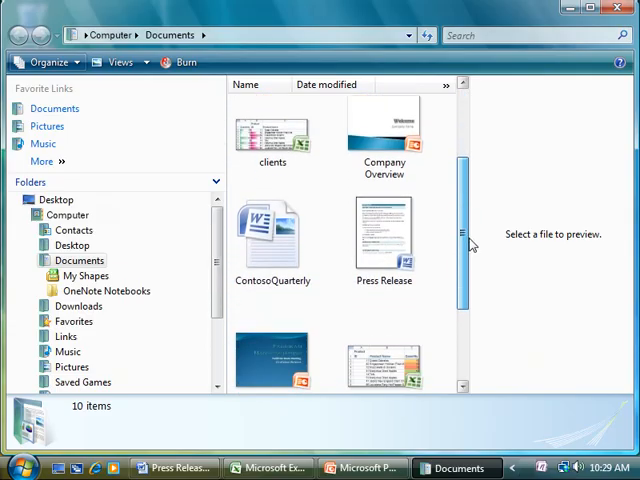
left_click(272, 290)
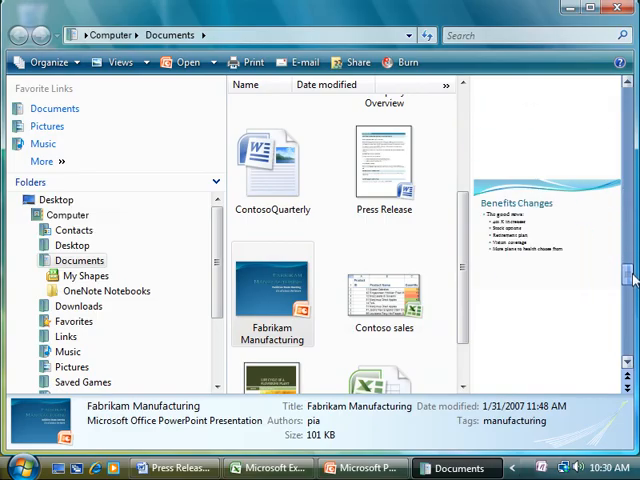
left_click(384, 160)
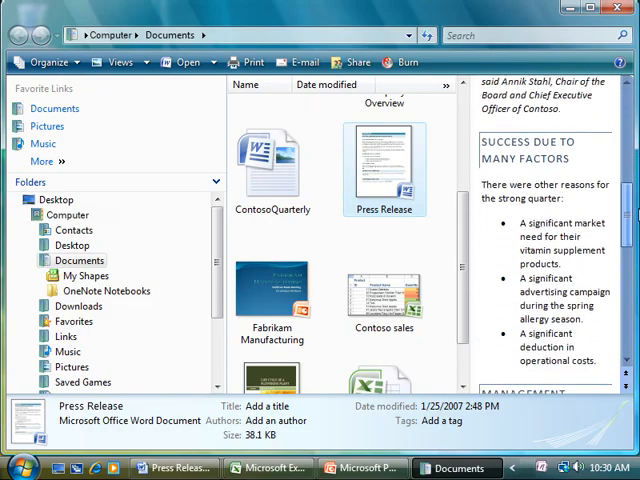
scroll("down", 3)
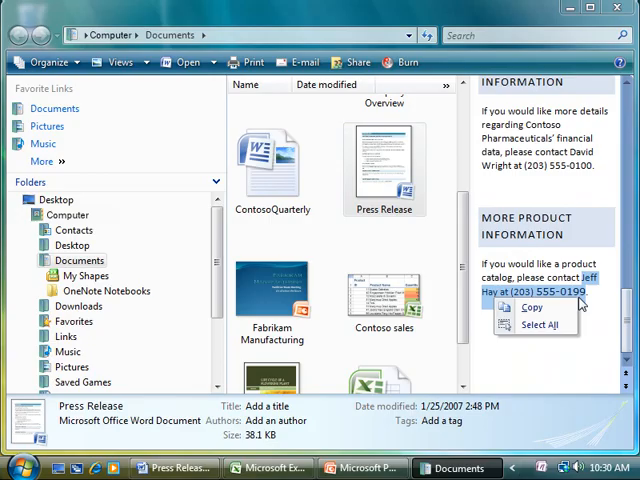
mouse_move(536, 308)
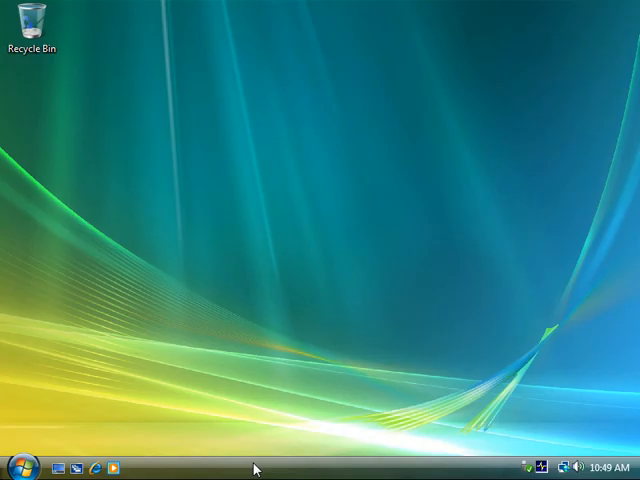
Search the Start menu for 'press re' and 'move', then view the Construction/Move Plan slide.
left_click(16, 468)
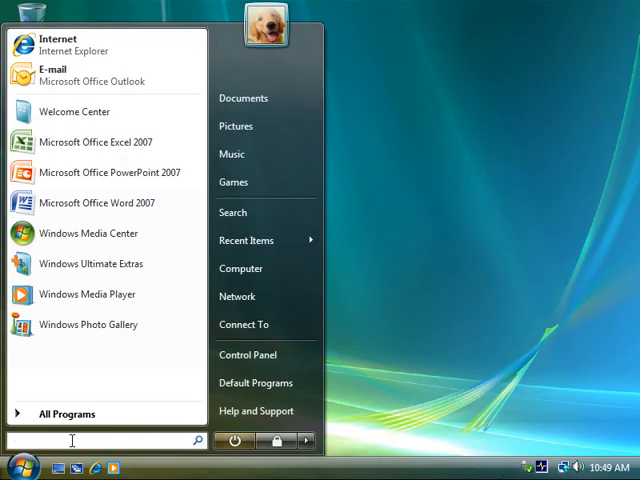
type("press release")
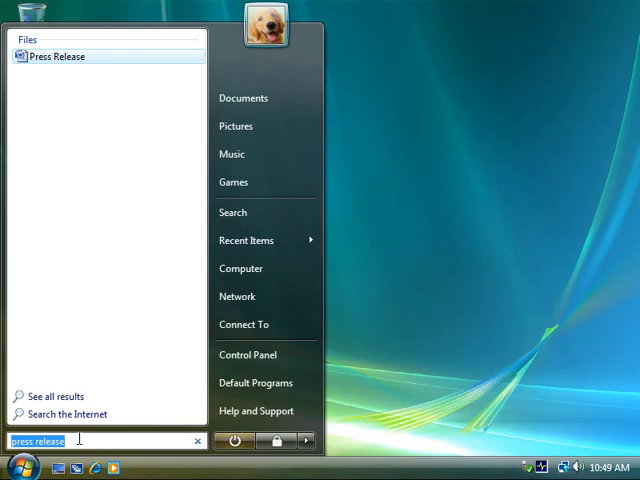
type("move")
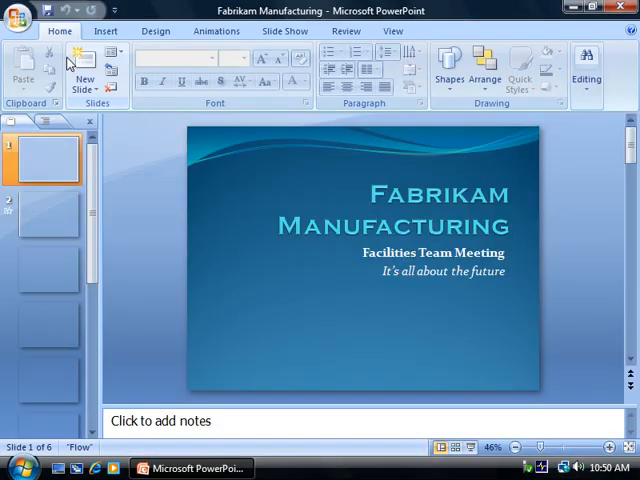
left_click(48, 216)
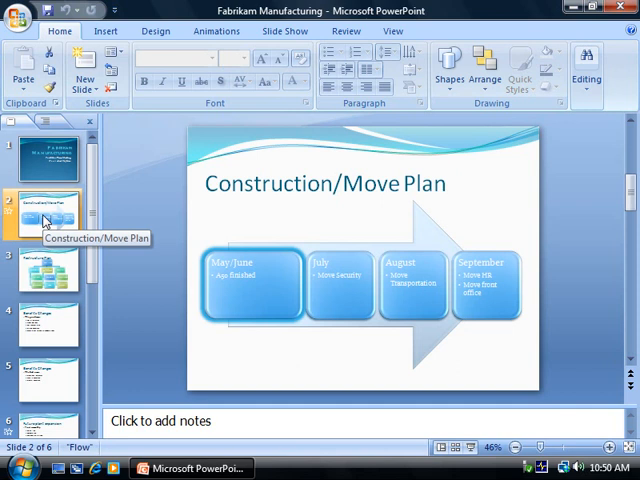
mouse_move(368, 210)
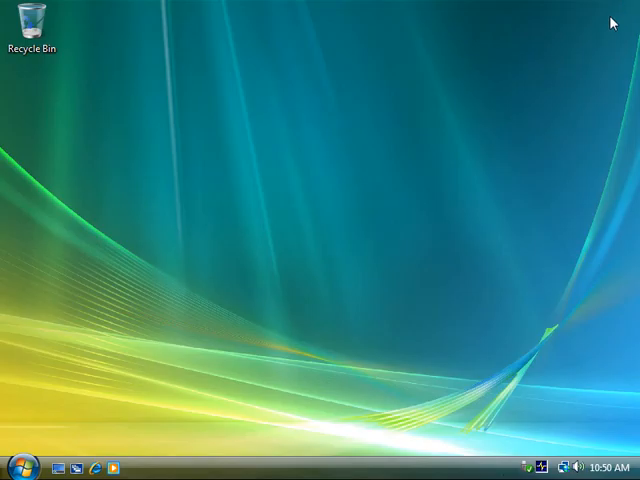
Launch Excel 2007 via a Start menu search for 'Excel' and open the Contoso sales workbook.
left_click(16, 468)
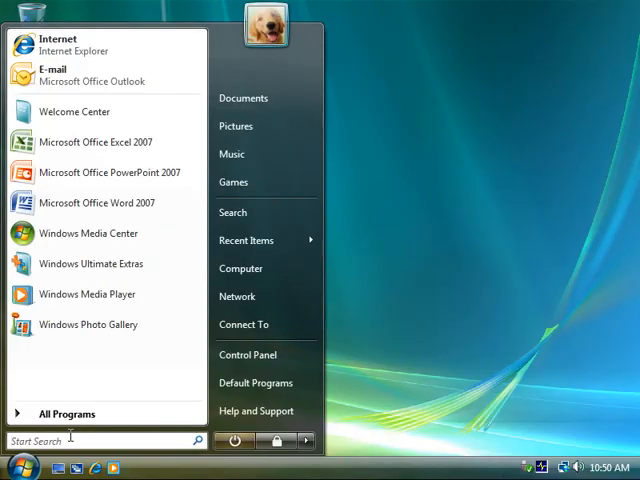
type("Excel")
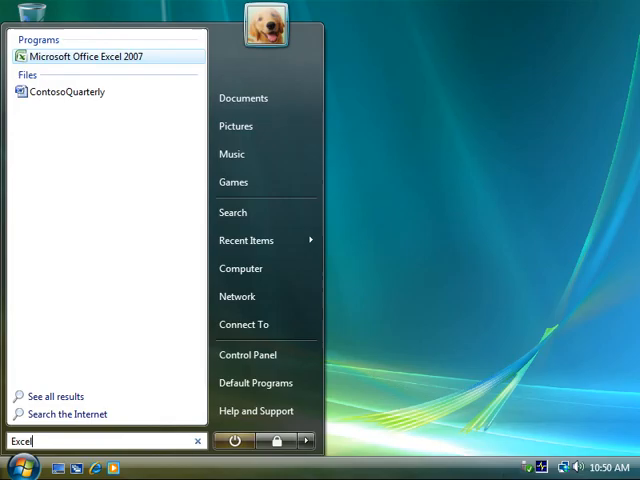
mouse_move(104, 68)
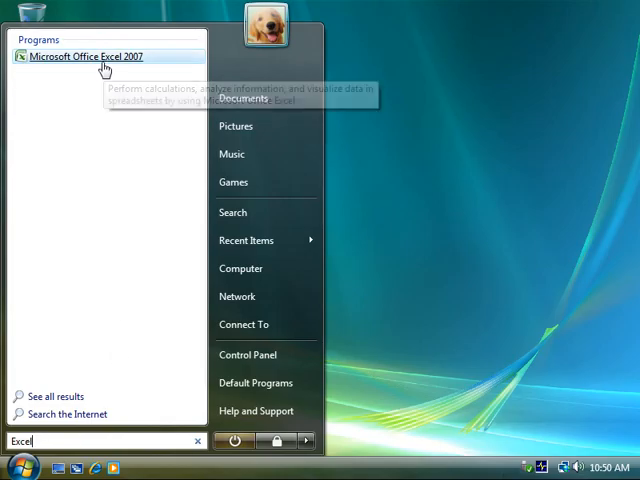
left_click(86, 56)
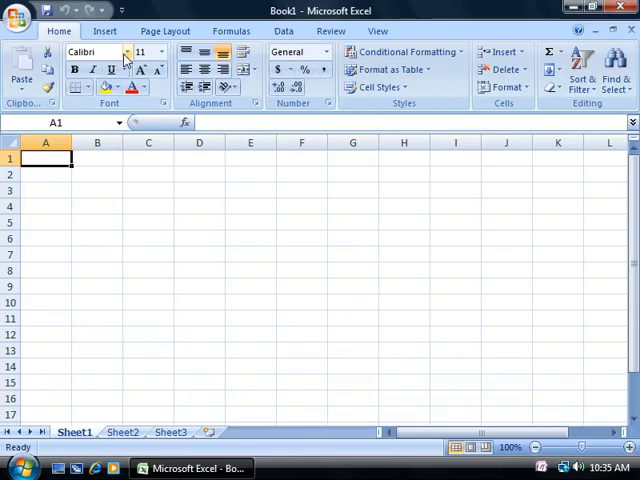
left_click(20, 12)
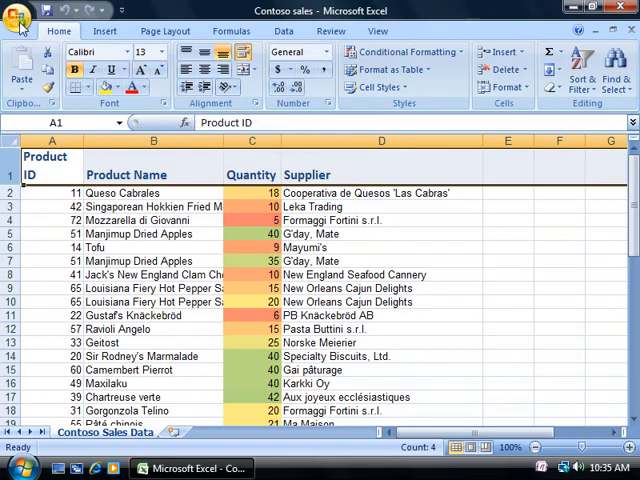
Save the Contoso sales workbook via Save As with tags '2007 sales; food;' and close Excel.
left_click(20, 16)
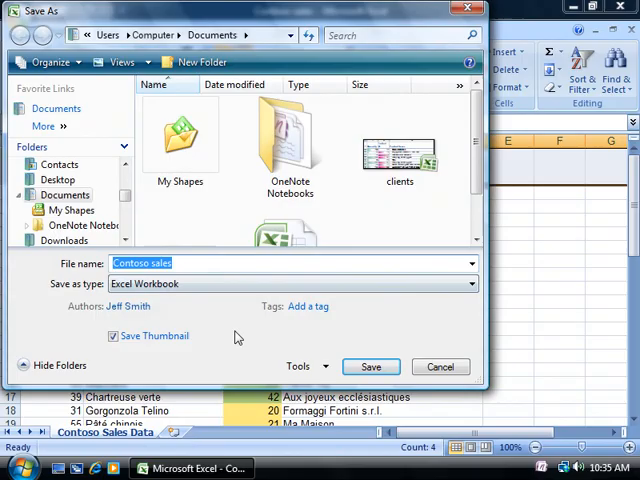
mouse_move(276, 324)
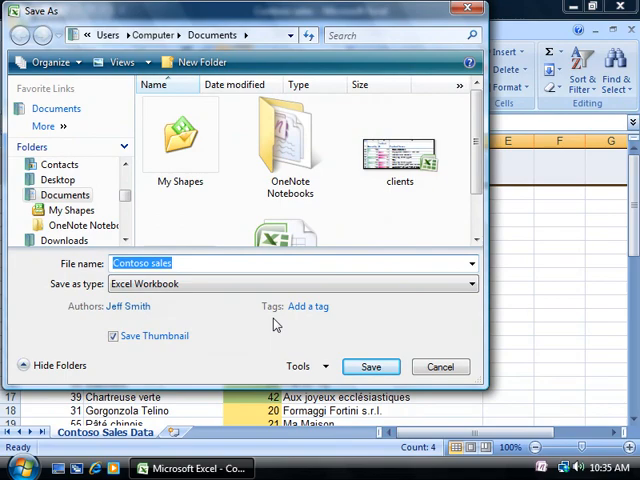
mouse_move(280, 318)
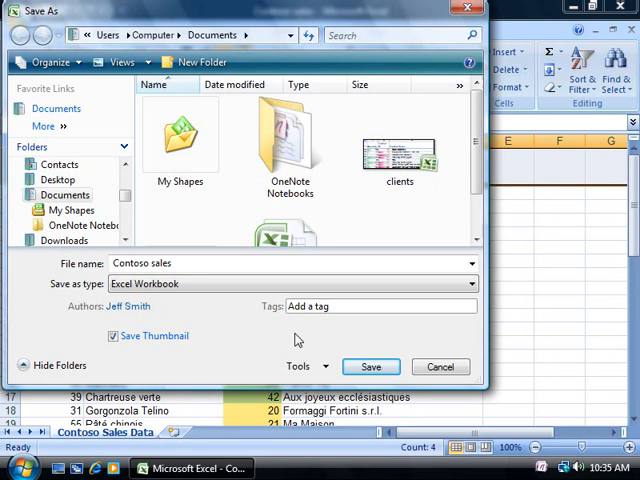
type("2007 sales")
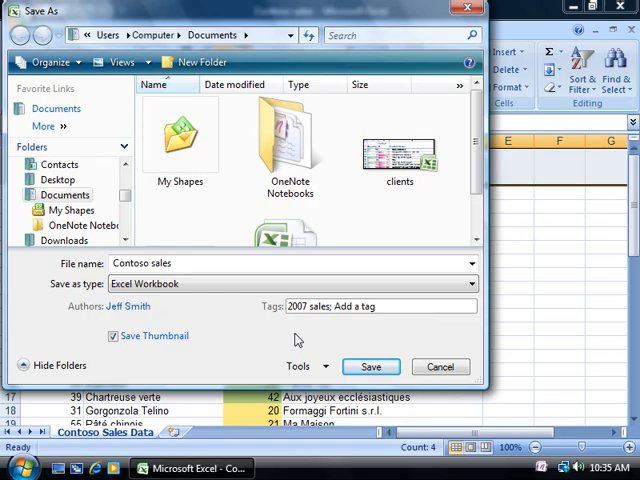
type("food")
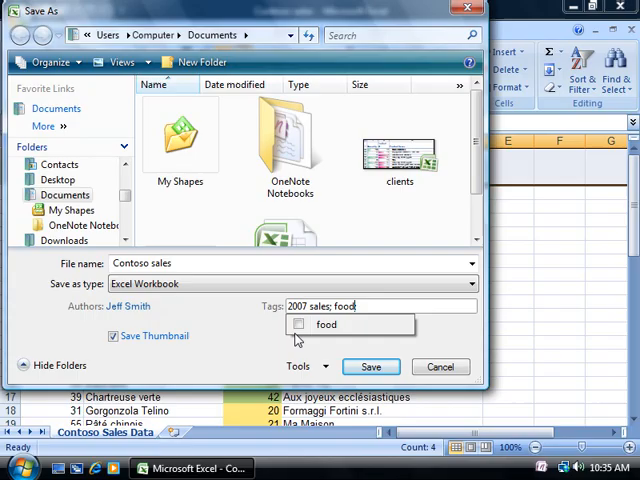
mouse_move(268, 356)
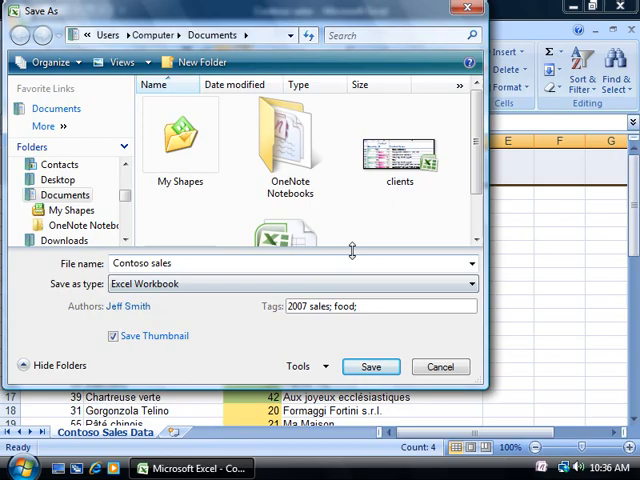
scroll("down", 3)
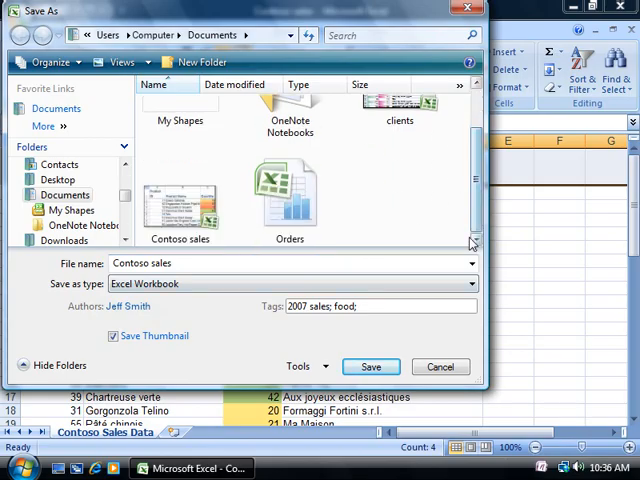
mouse_move(184, 210)
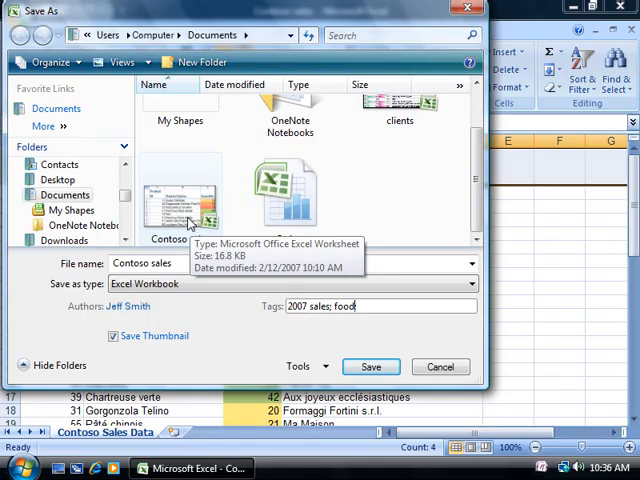
type(";")
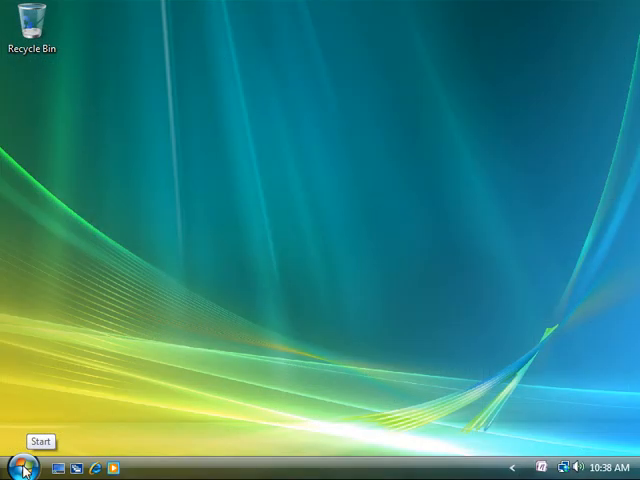
Open Documents from Start and filter the Tags column to show only files tagged 'food'.
left_click(20, 468)
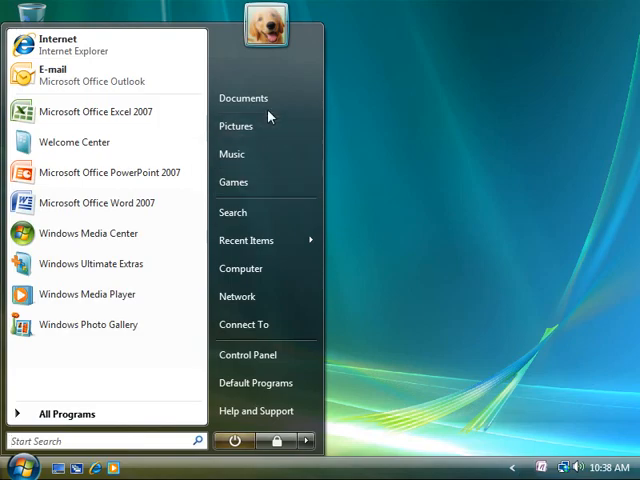
left_click(244, 96)
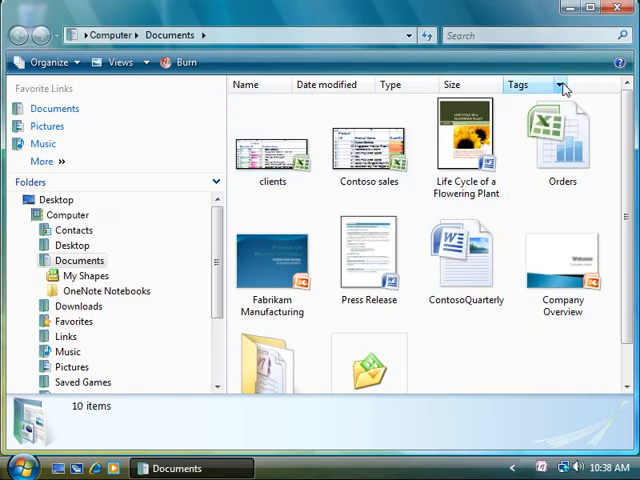
left_click(564, 84)
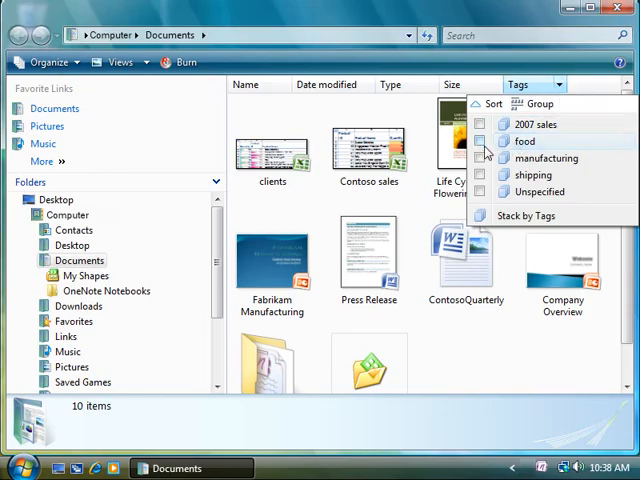
left_click(480, 140)
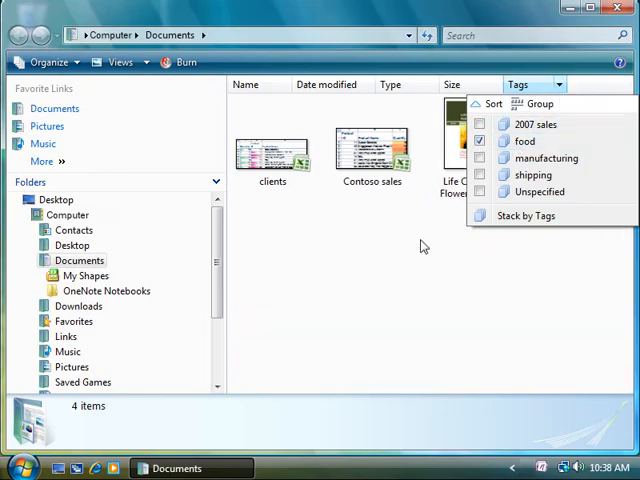
left_click(524, 140)
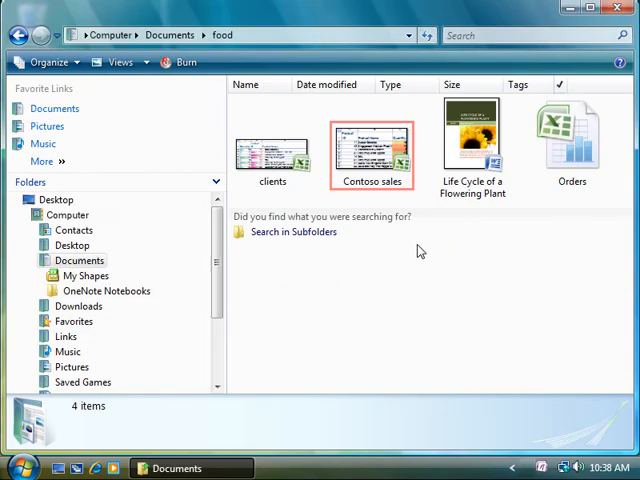